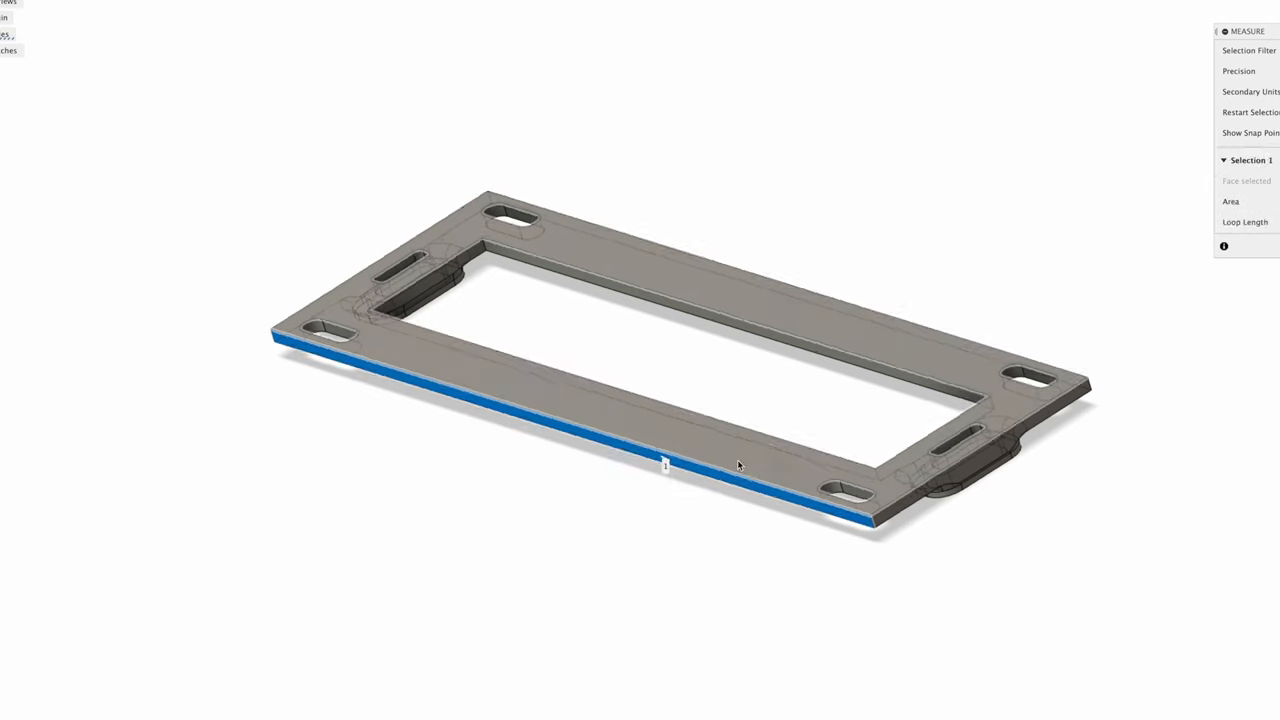
Step: Bring up the context menu of Body1 under Bodies in the Browser
{"action": "left_click_drag", "start_coordinate": [738, 464], "coordinate": [722, 432]}
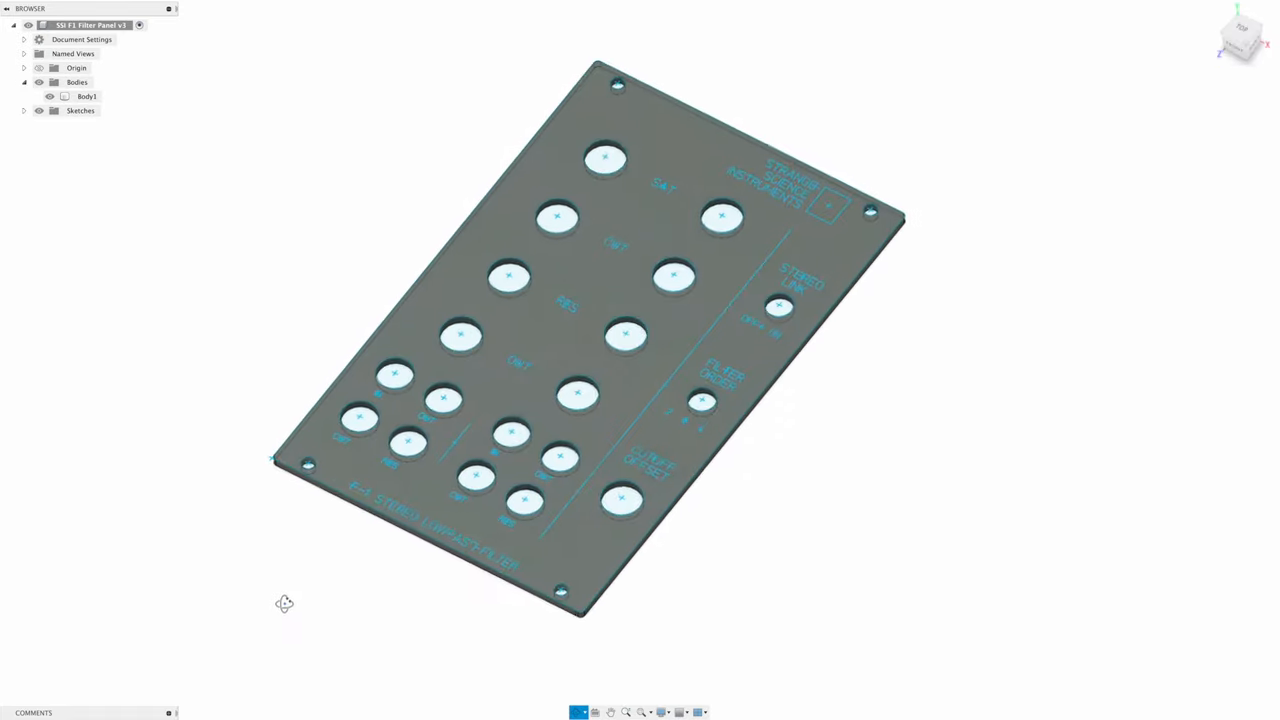
{"action": "right_click", "coordinate": [136, 168]}
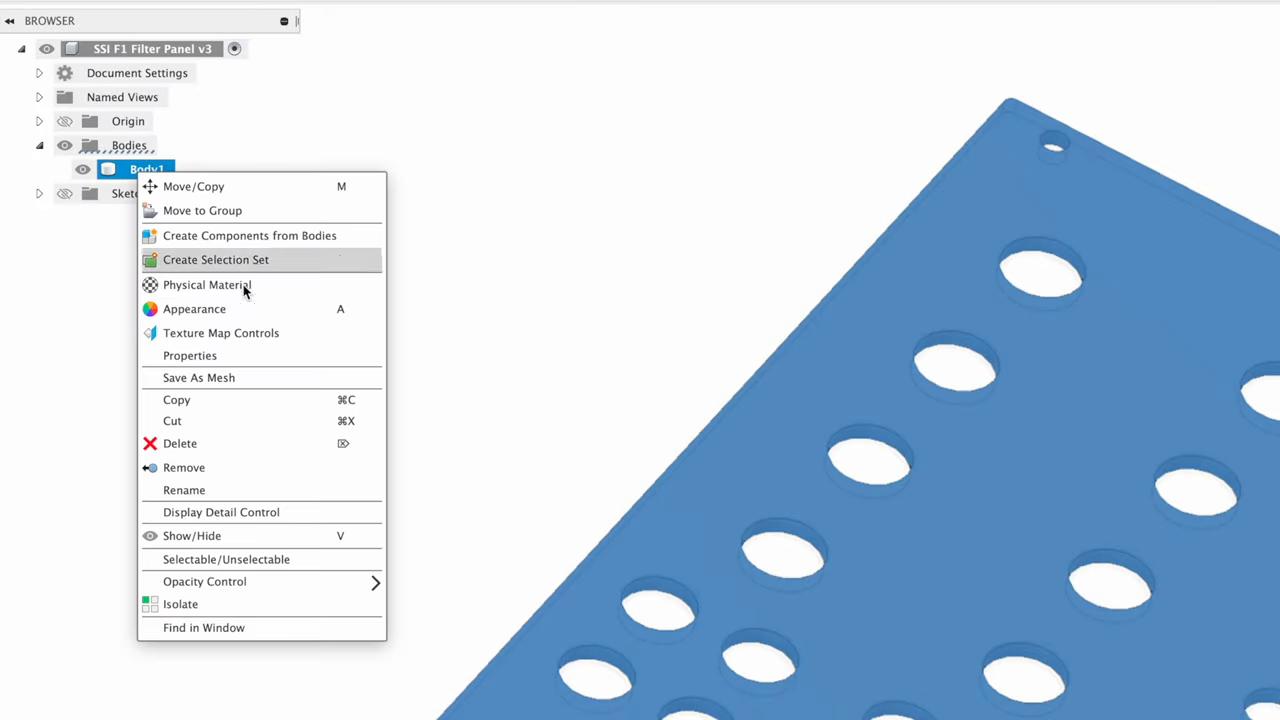